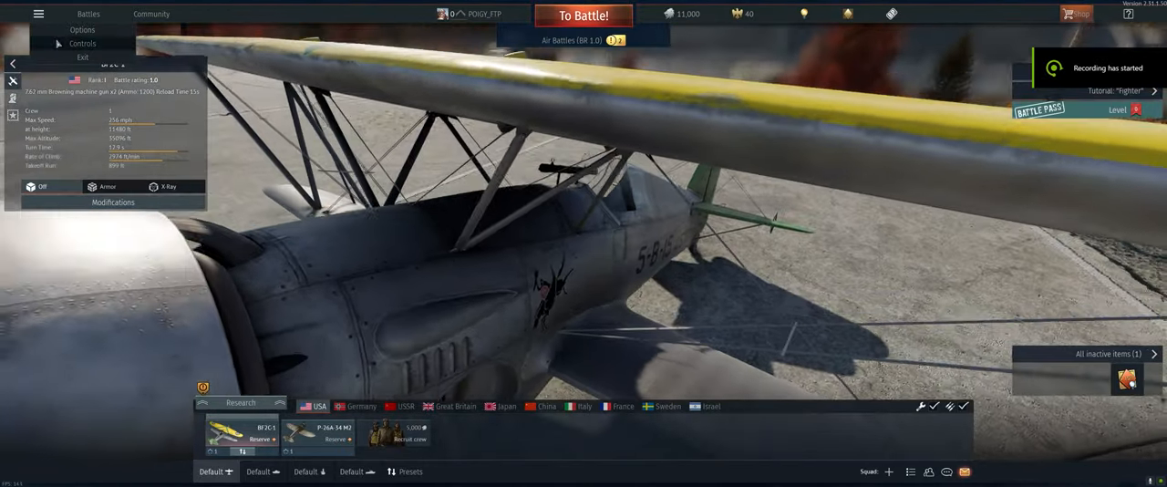
- Open the aircraft controls settings from the hangar's Options menu
left_click(84, 44)
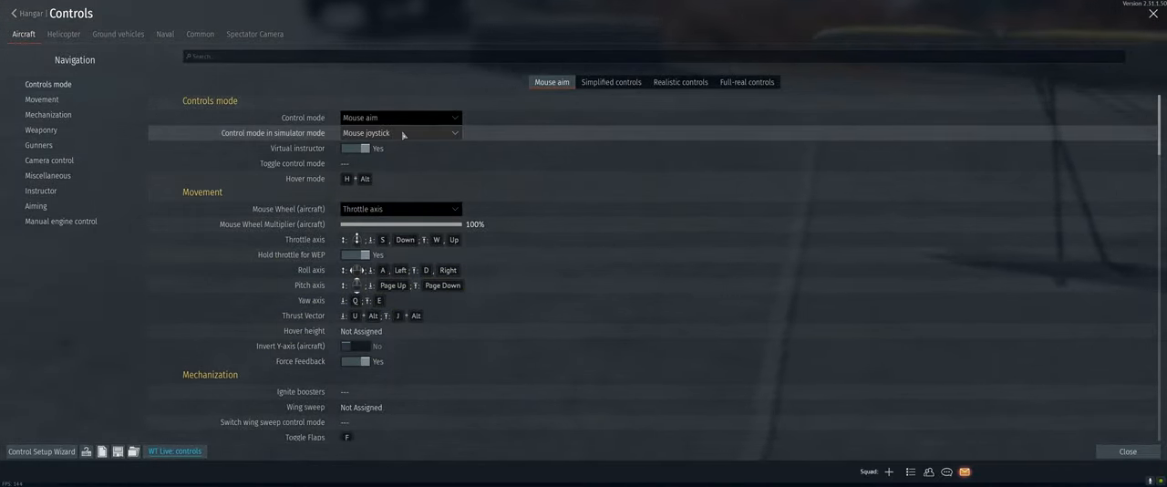
mouse_move(350, 170)
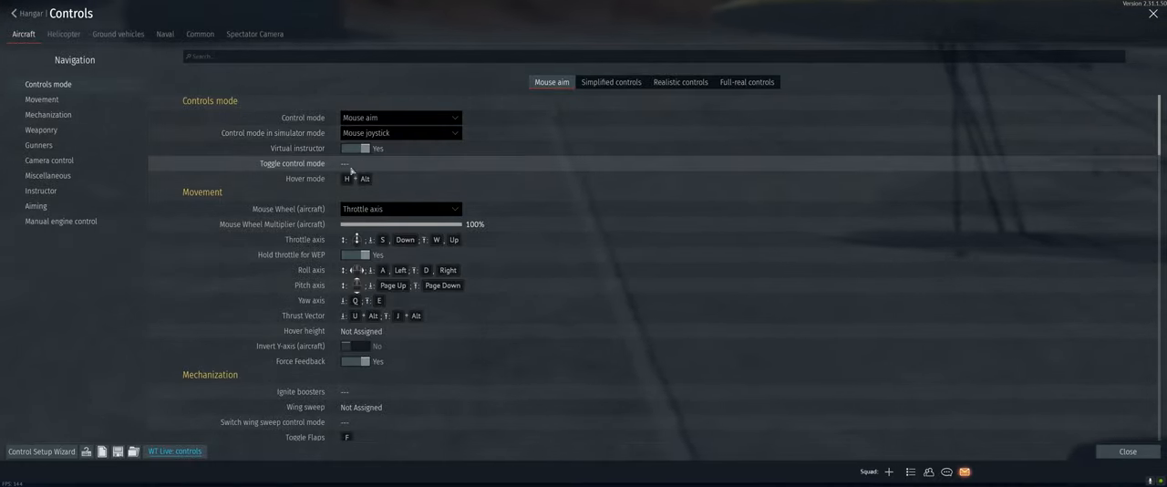
left_click(401, 208)
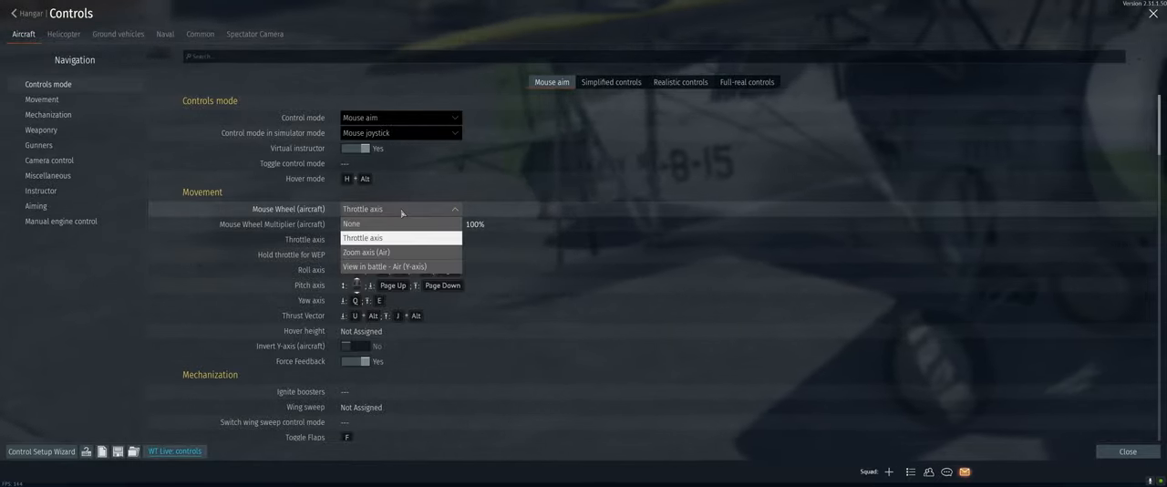
left_click(363, 237)
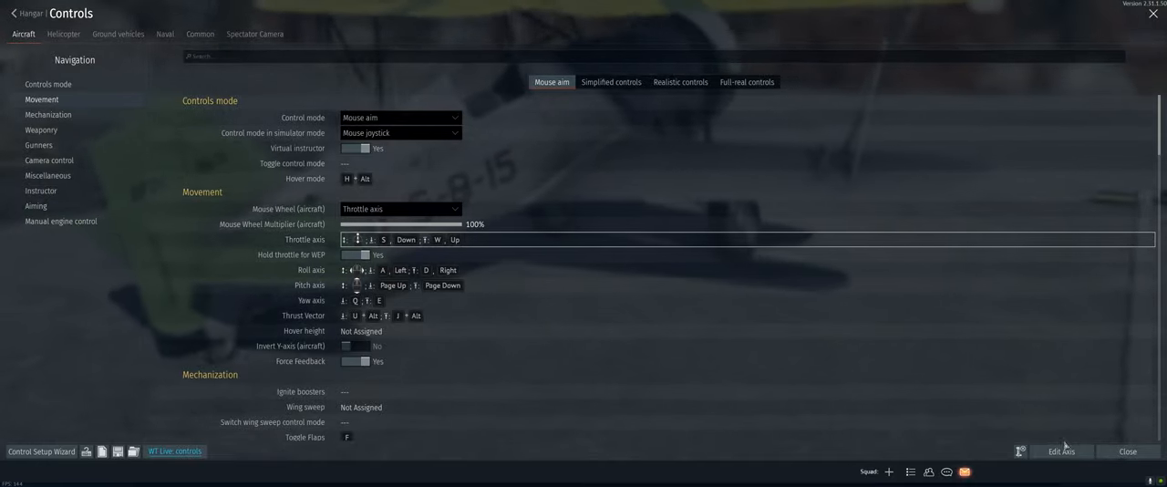
- Rebind the throttle axis to new keyboard keys and set Hold throttle for WEP off
left_click(1060, 452)
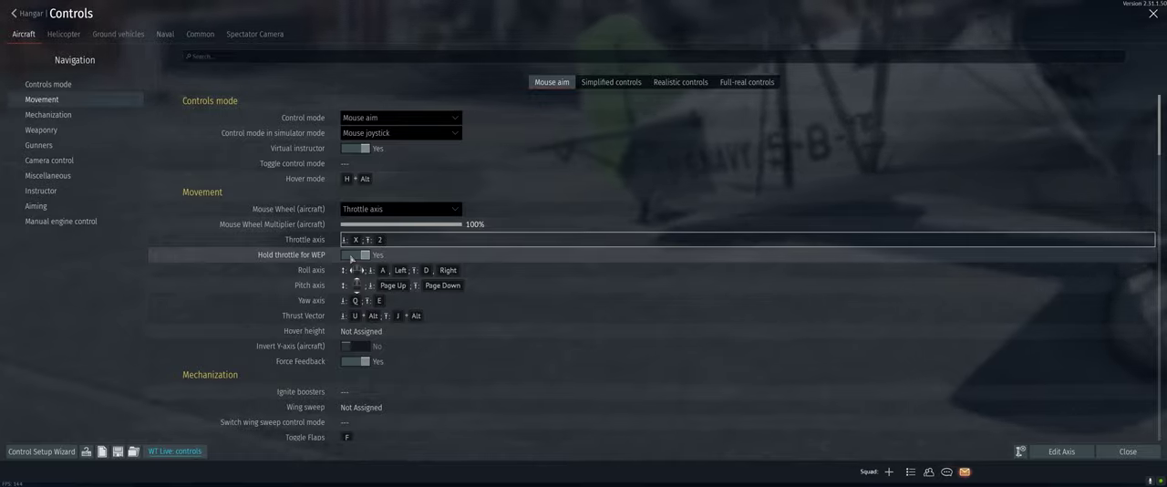
left_click(355, 255)
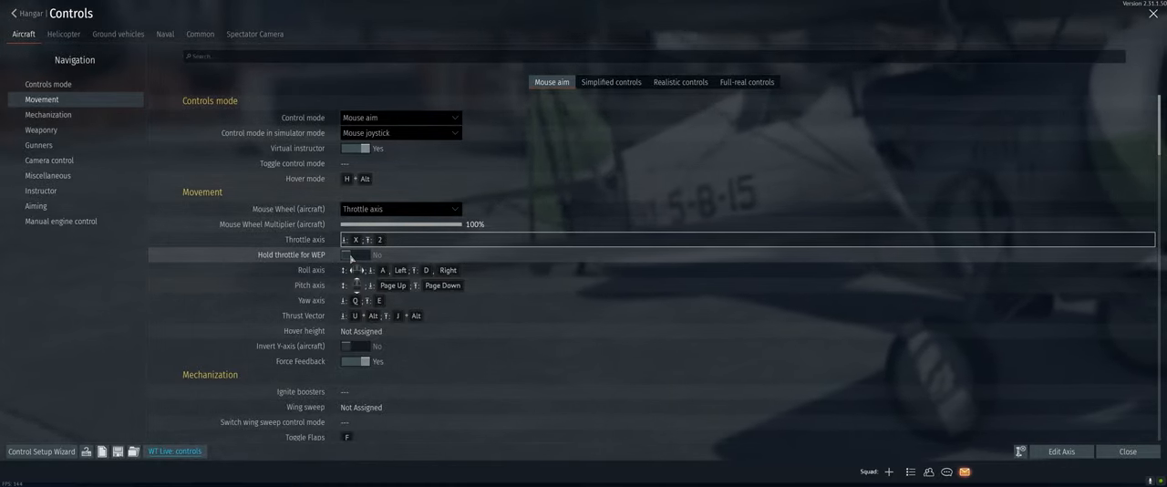
mouse_move(518, 266)
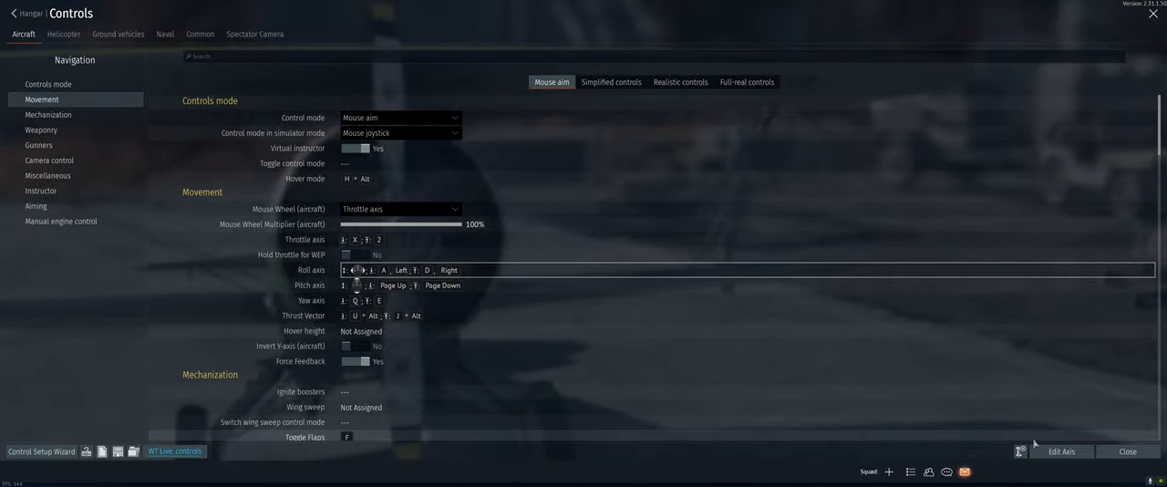
- Bind the roll axis to key A and a matching opposite-direction key
left_click(1061, 452)
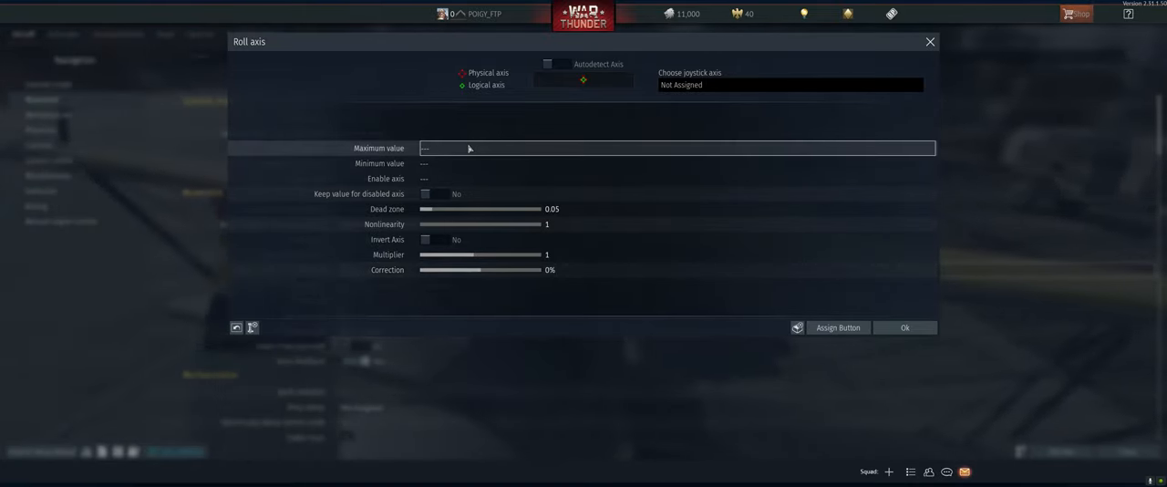
type("A")
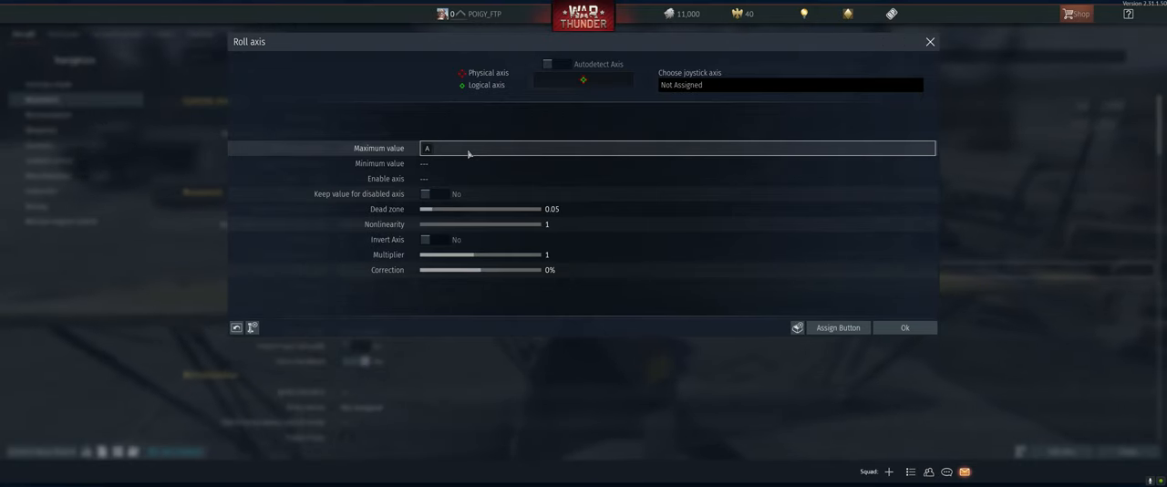
left_click(902, 328)
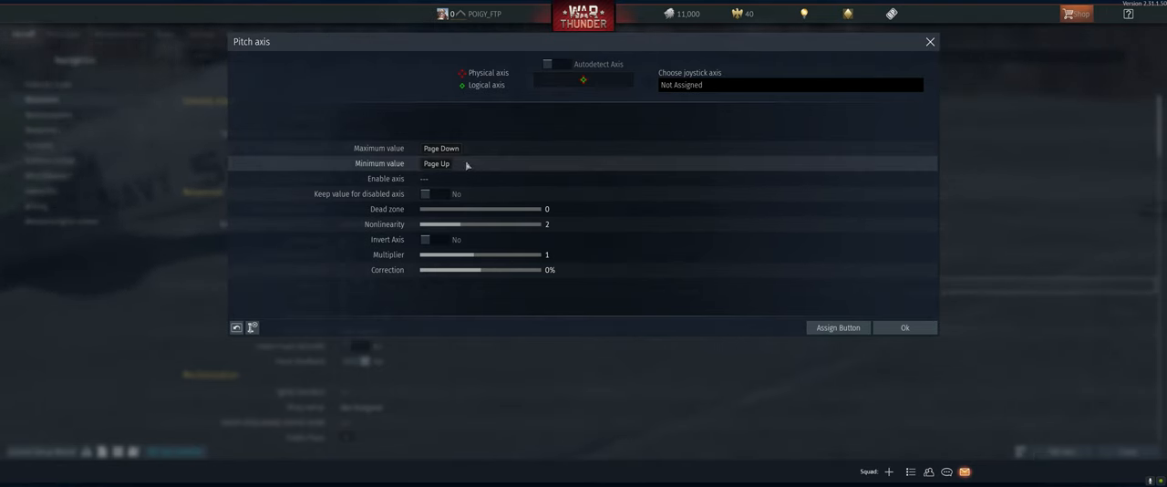
- Clear the pitch axis's Page Up/Page Down bindings and assign new keys
left_click(901, 328)
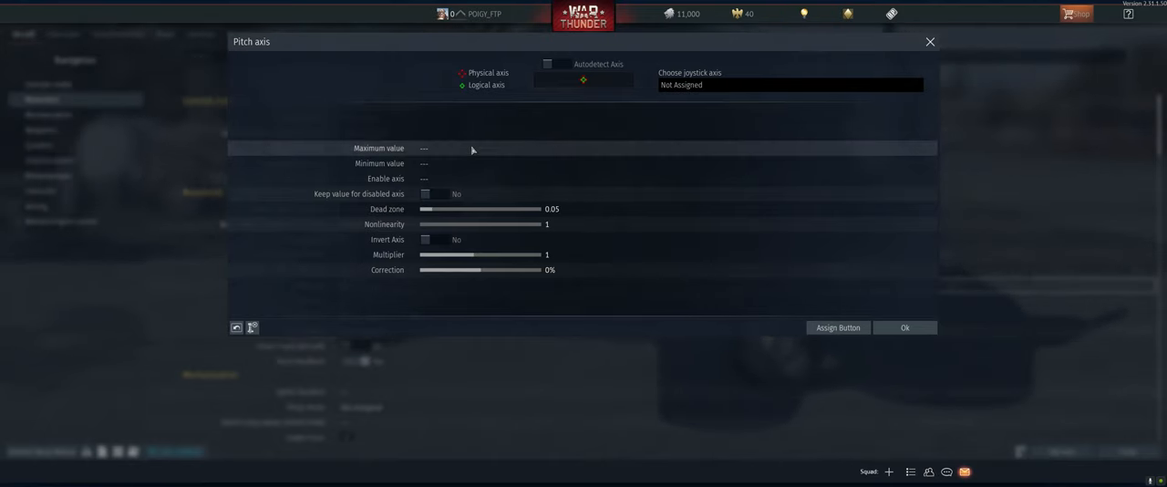
left_click(902, 328)
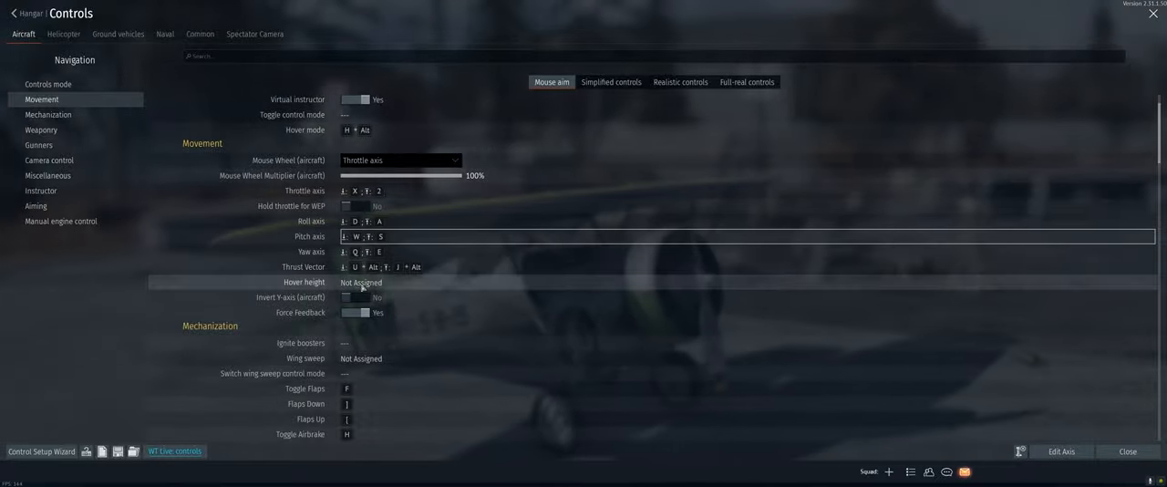
- Go to the Mechanization bindings and select the Flaps Down row
left_click(47, 113)
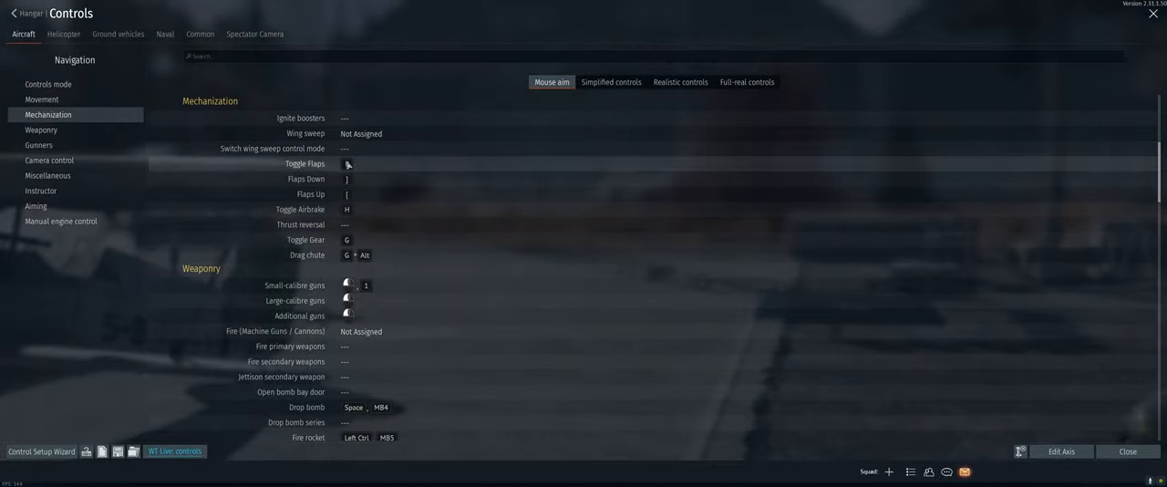
left_click(1061, 452)
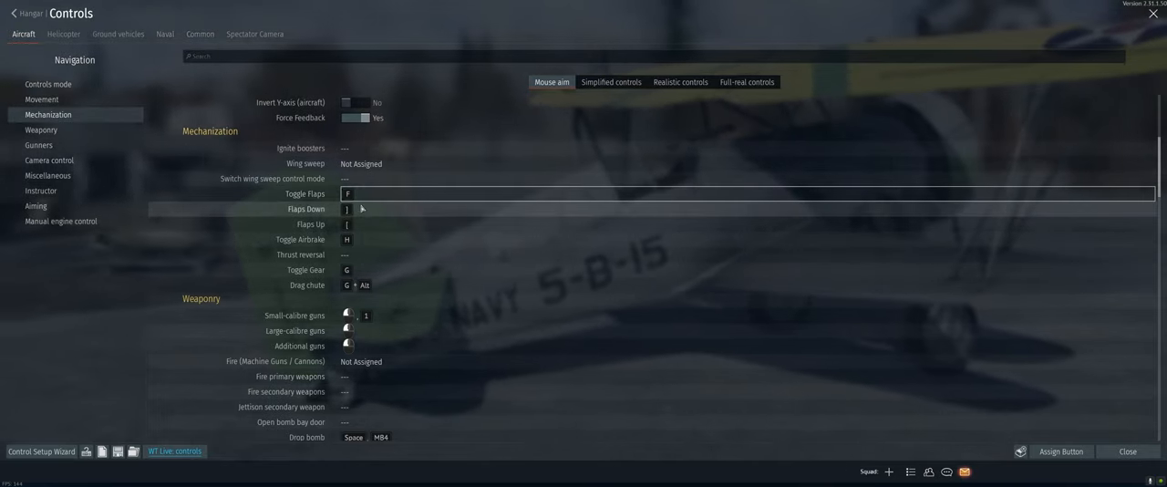
- Assign a new single key to Flaps Down, then move on toward the weaponry bindings
left_click(747, 208)
type("2")
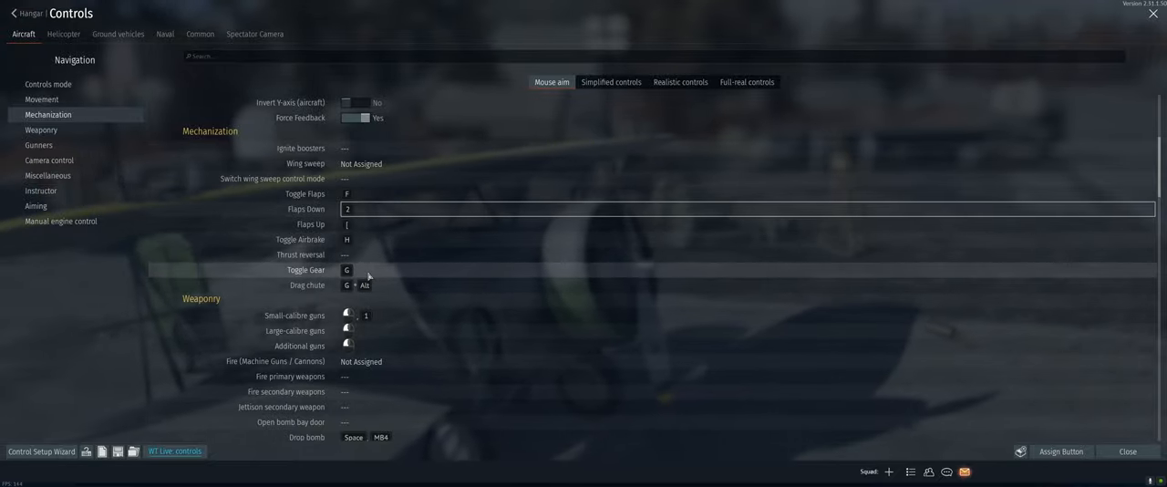
scroll("down", 3)
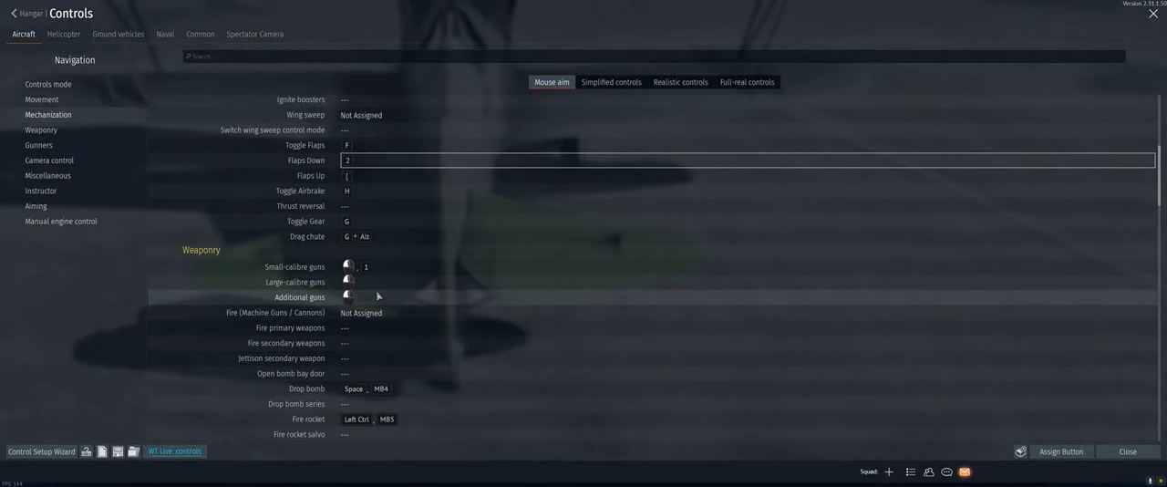
scroll("down", 3)
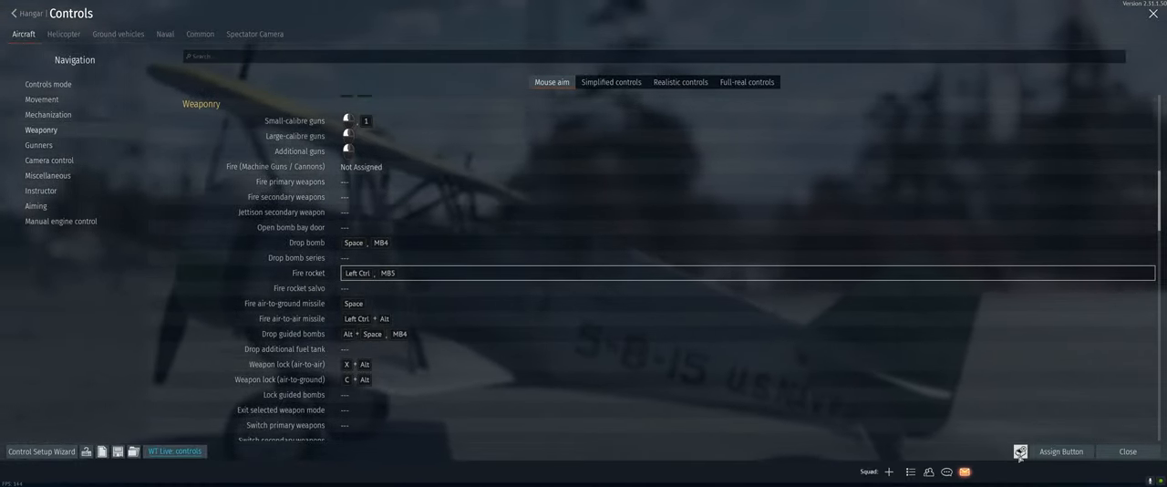
mouse_move(1017, 452)
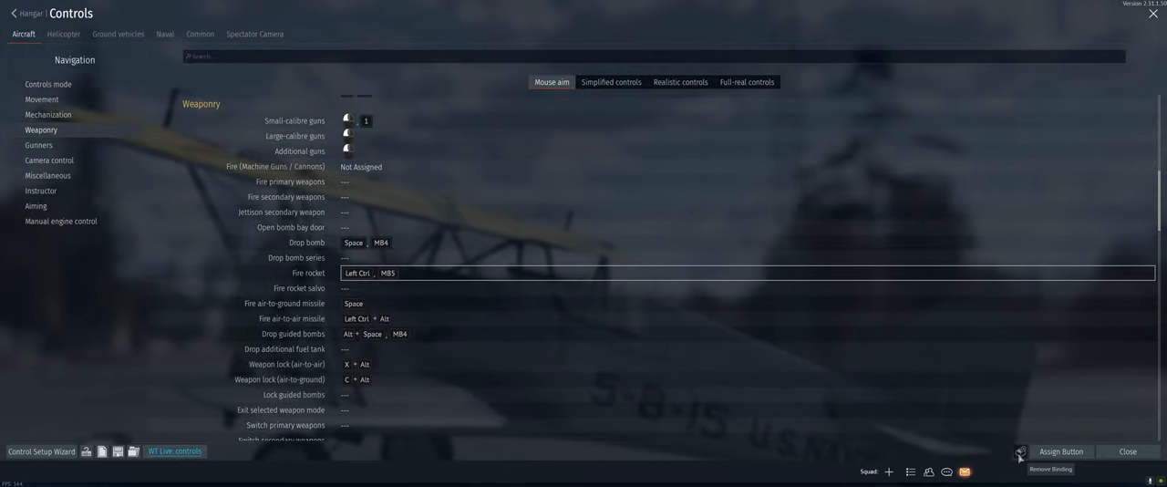
- Scroll the weaponry list down to the Reload guns binding
scroll("down", 3)
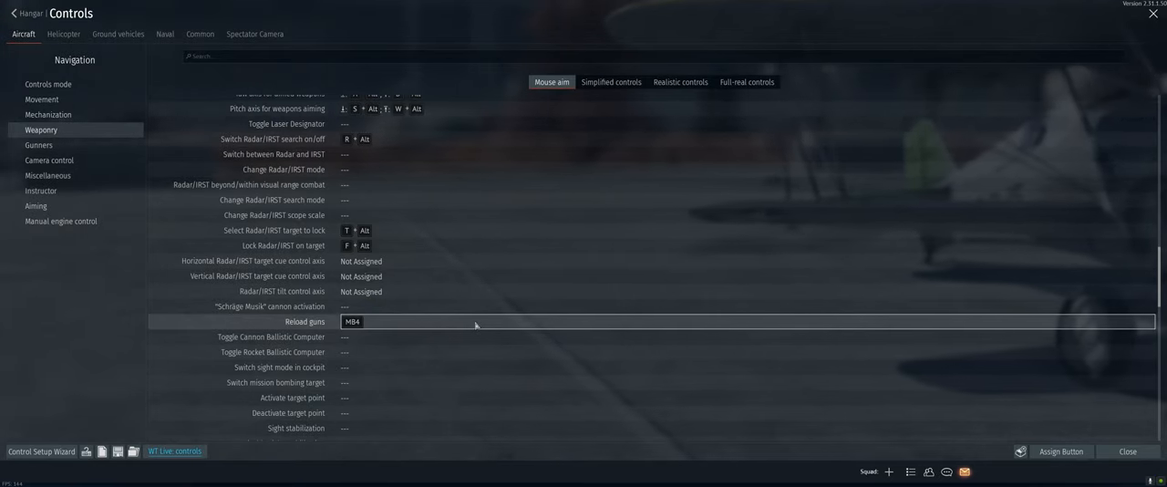
scroll("down", 3)
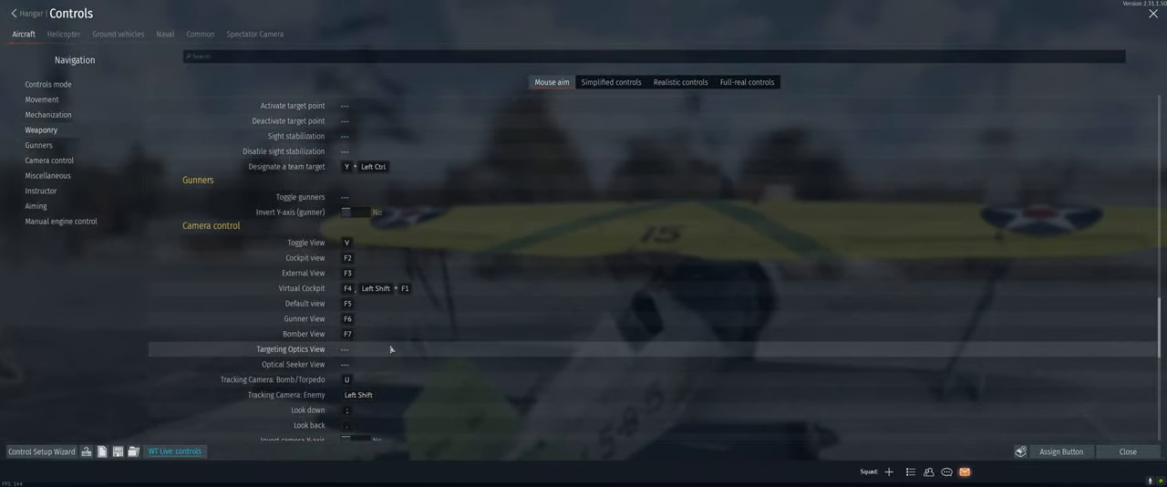
scroll("down", 3)
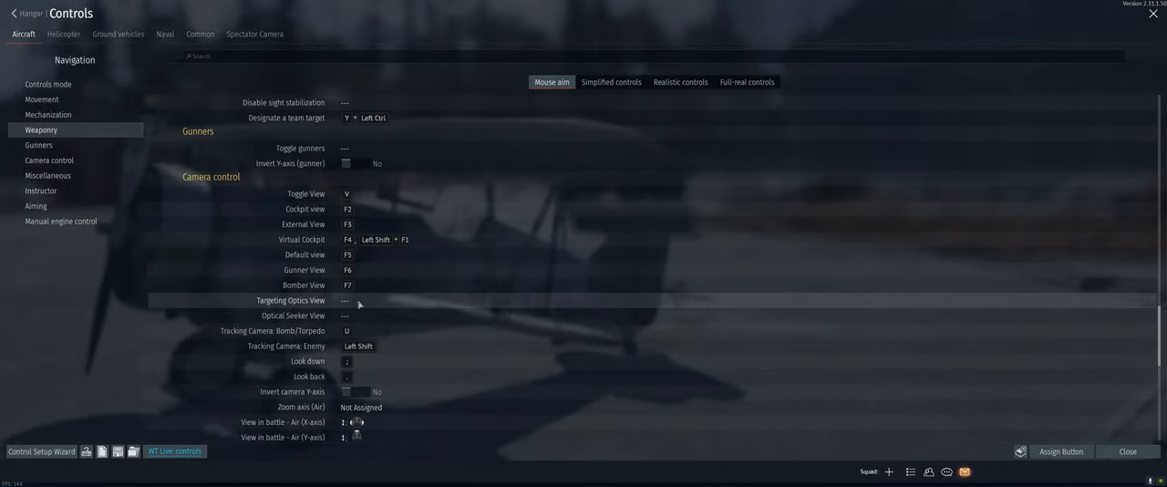
scroll("down", 3)
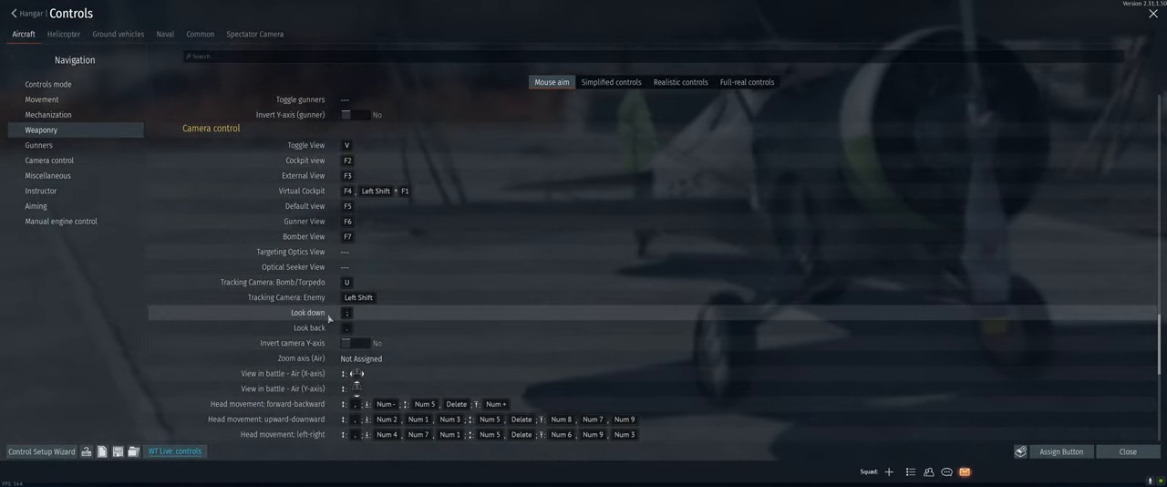
scroll("down", 3)
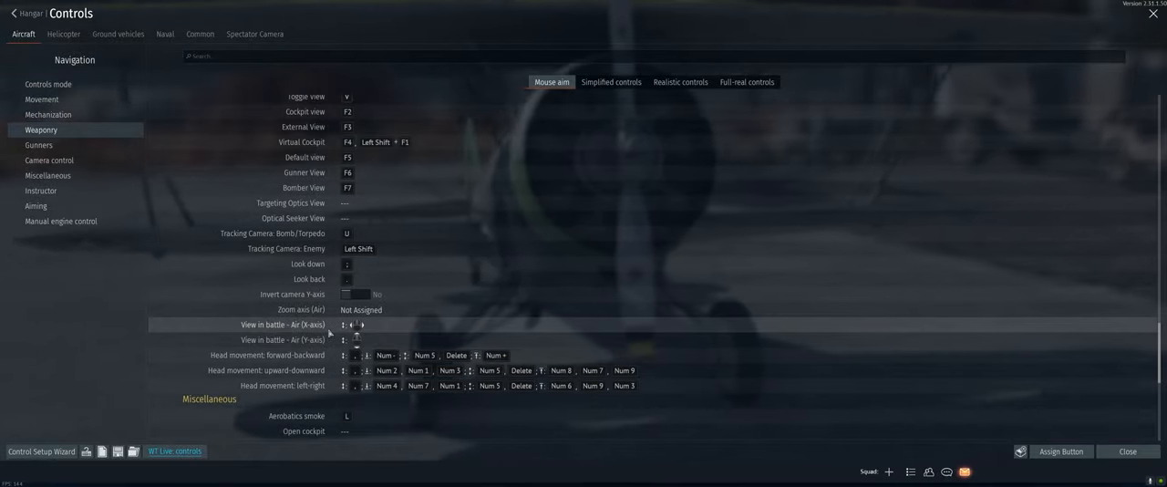
scroll("down", 3)
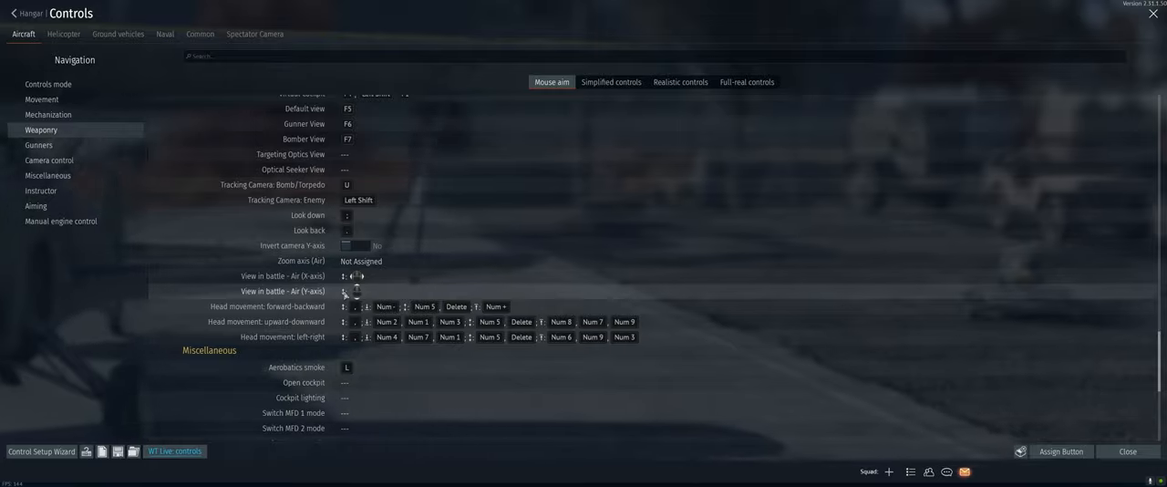
- Set all Instructor toggles to No: near-ground restriction, auto landing gear, flaps and engine control
scroll("down", 3)
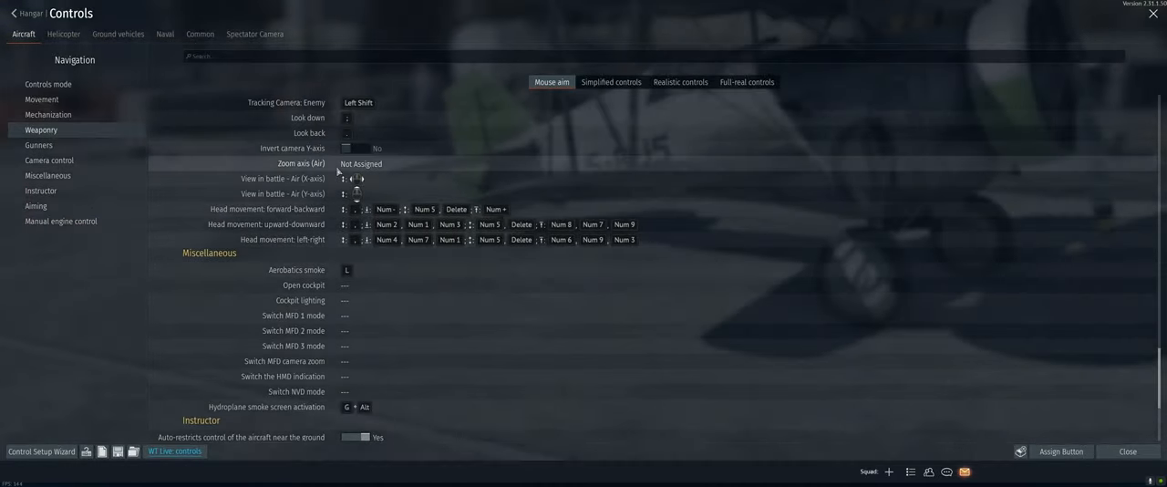
scroll("down", 3)
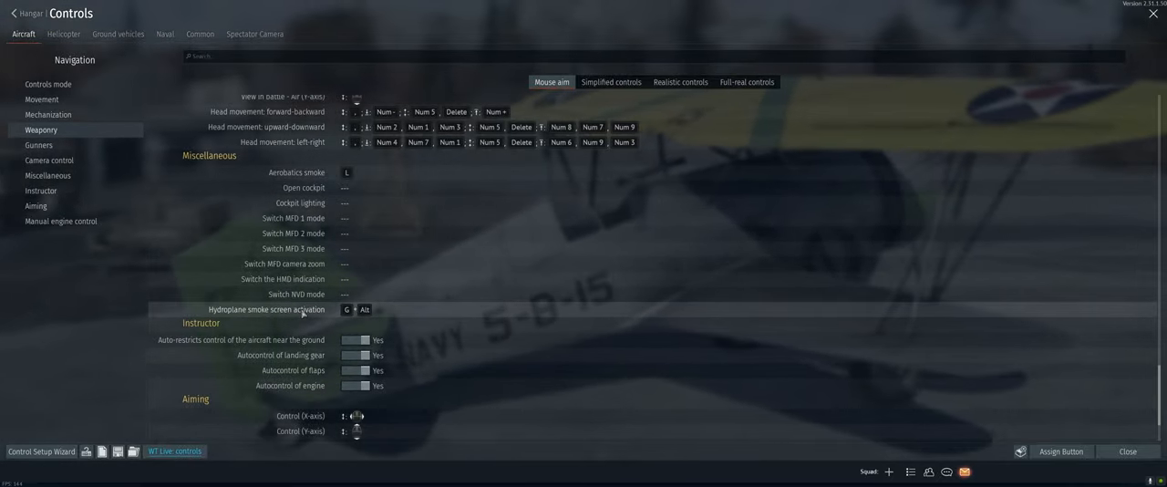
scroll("down", 3)
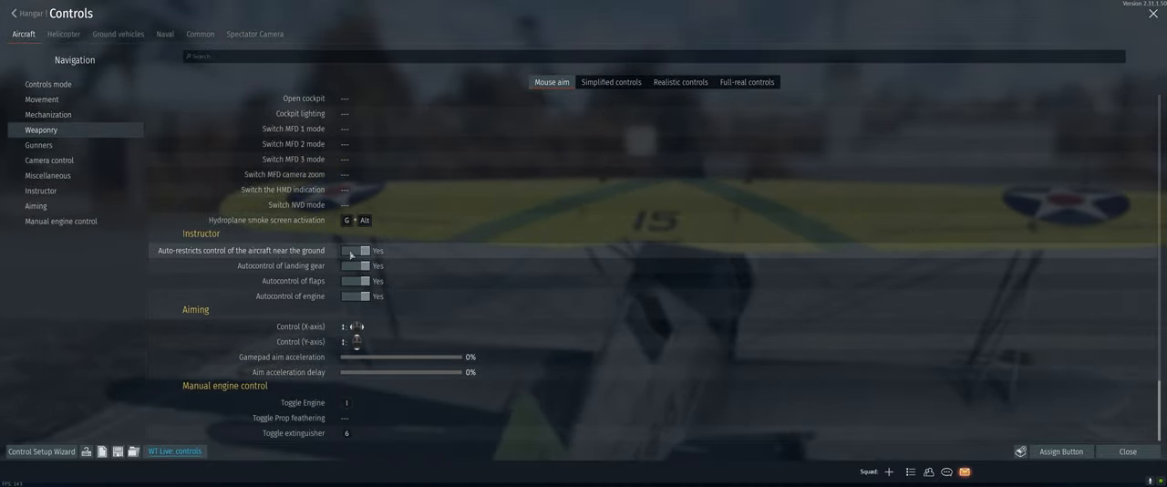
left_click(353, 249)
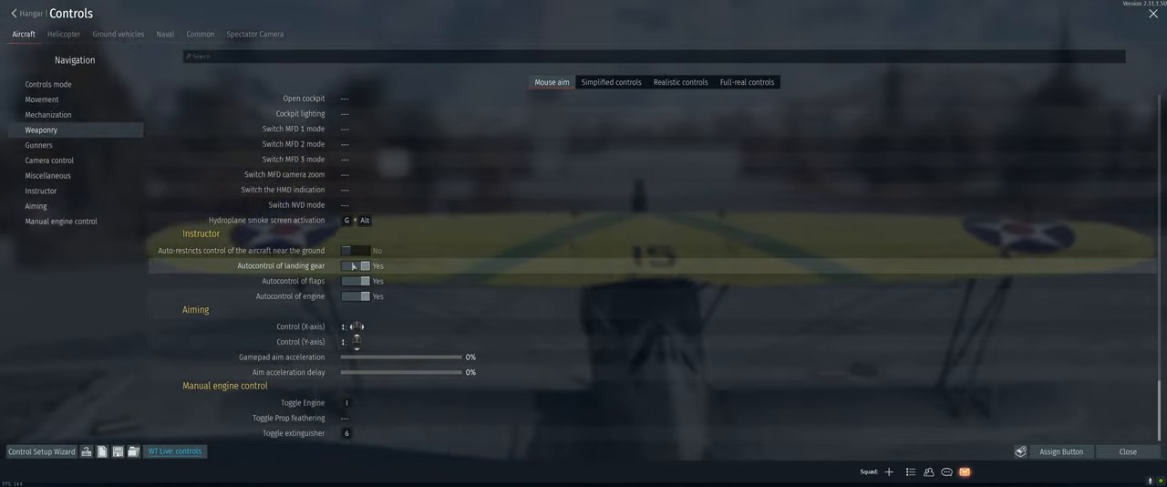
left_click(354, 266)
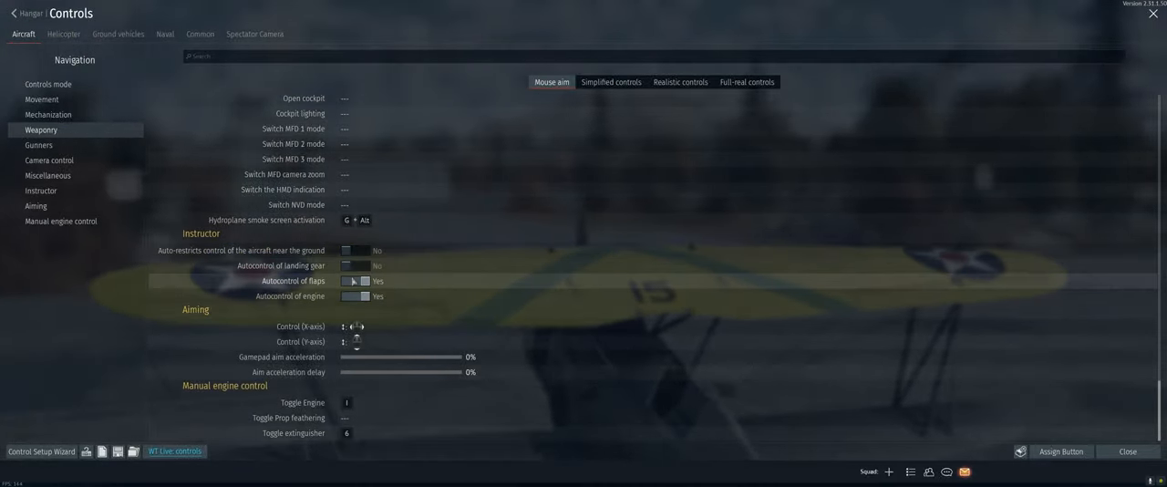
left_click(356, 281)
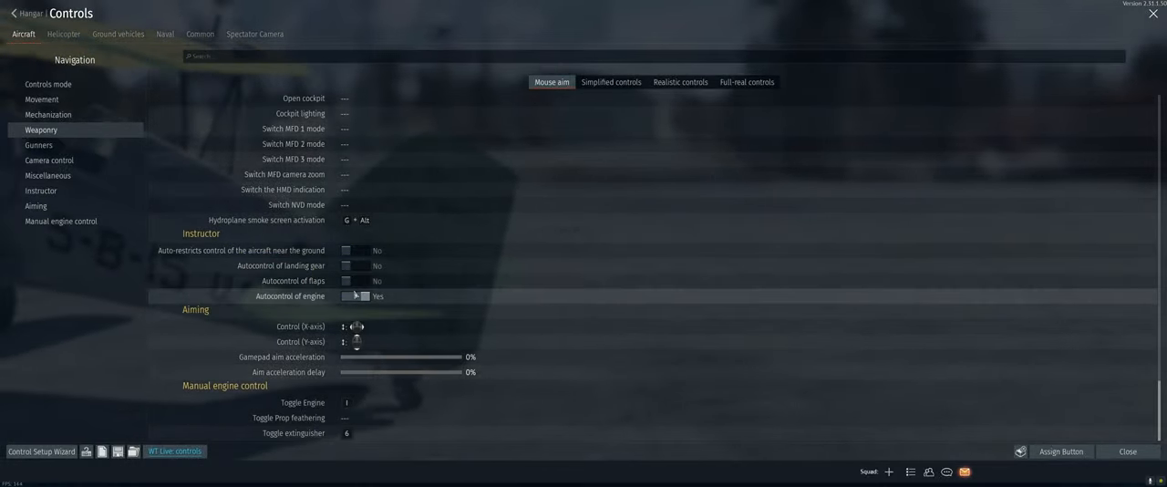
left_click(358, 295)
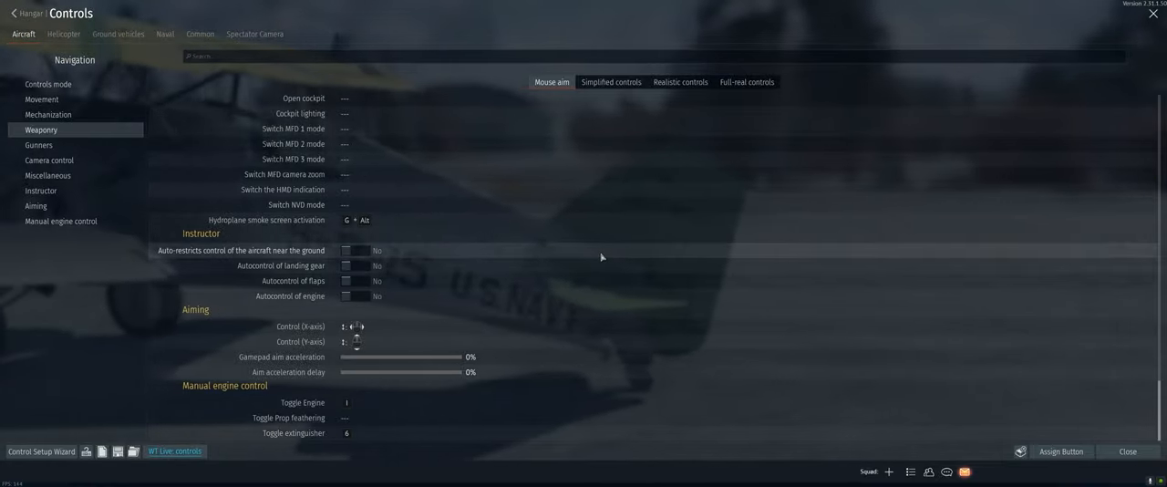